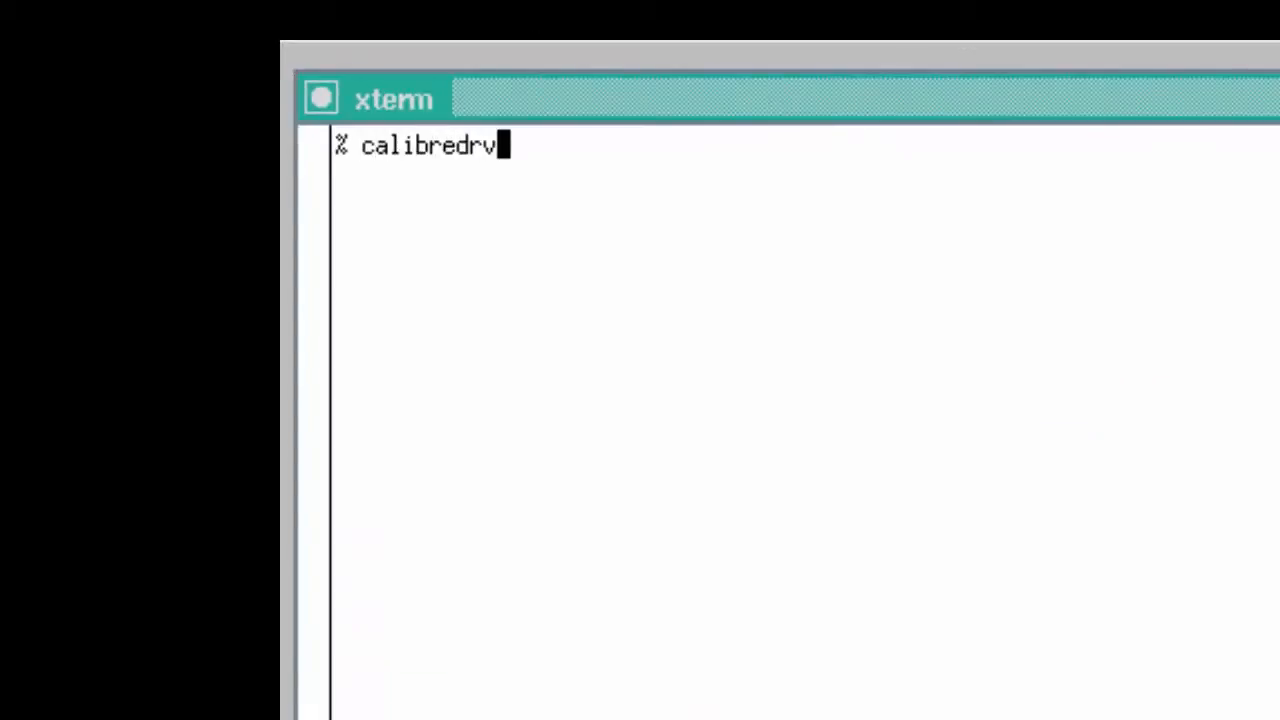
- Run calibredrv -m top_ic.gds to load the top_ic.gds layout in the viewer
text(-m t)
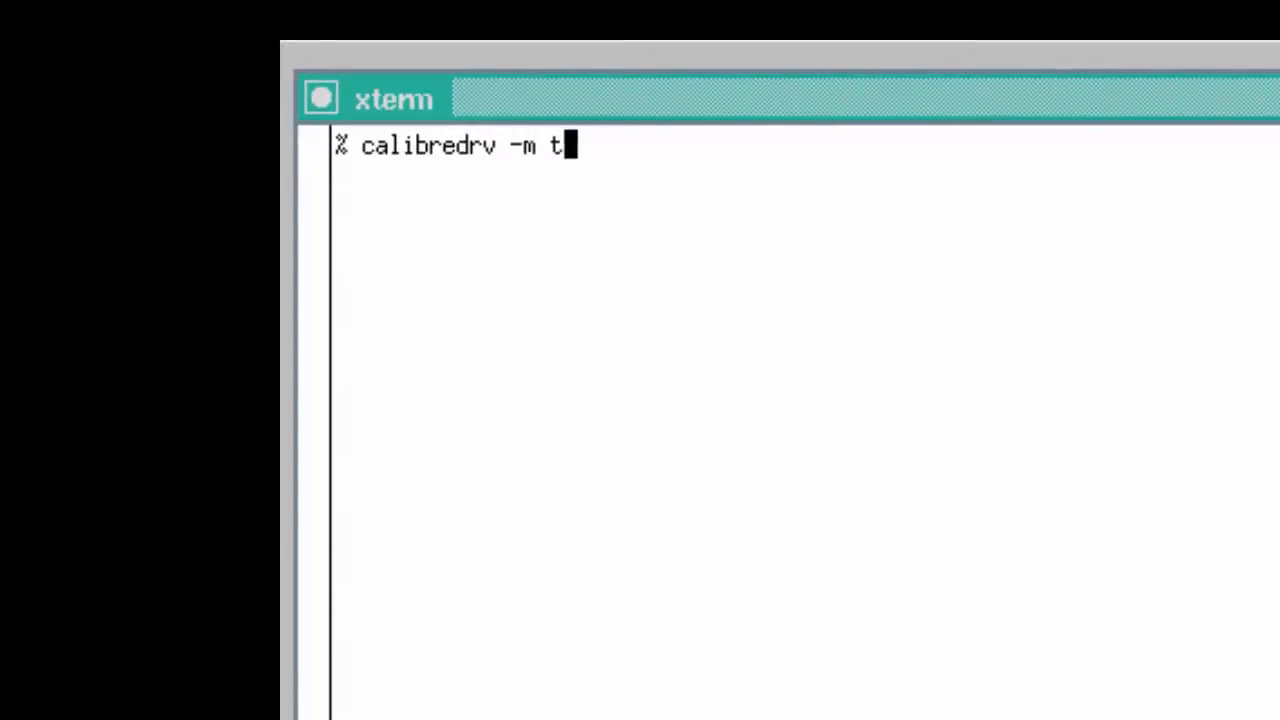
text(op_ic.gds)
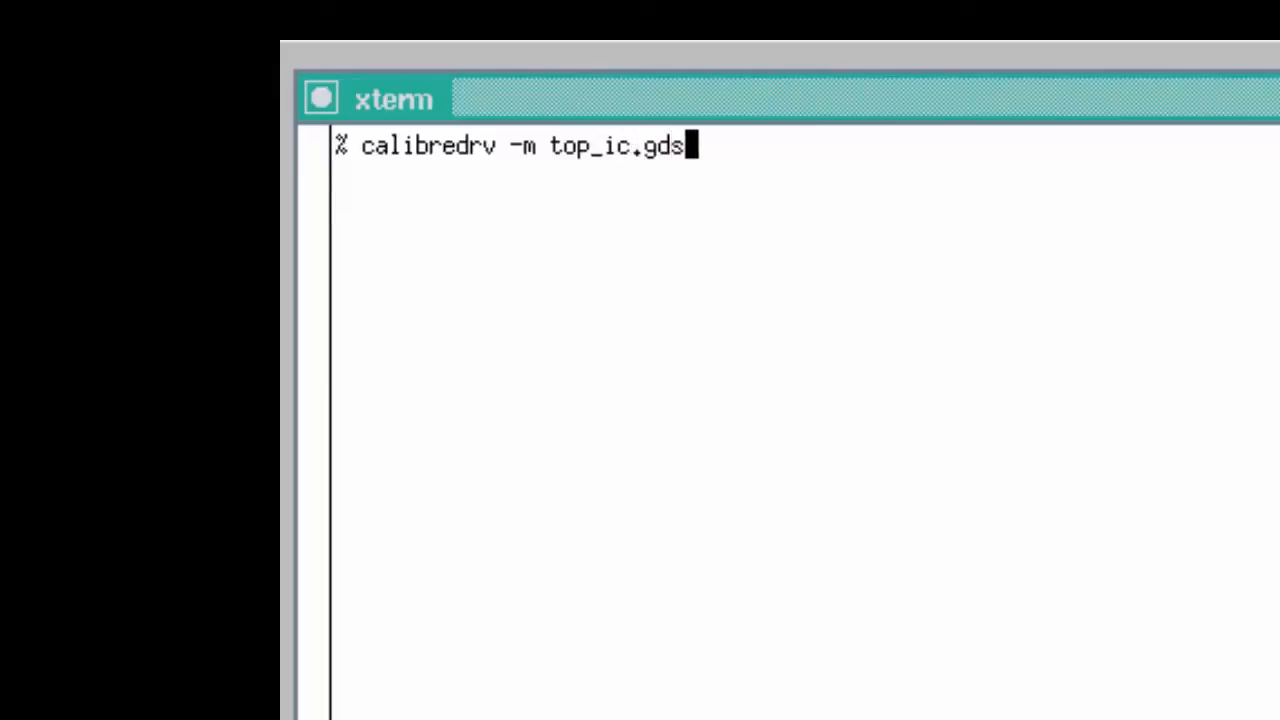
key(Return)
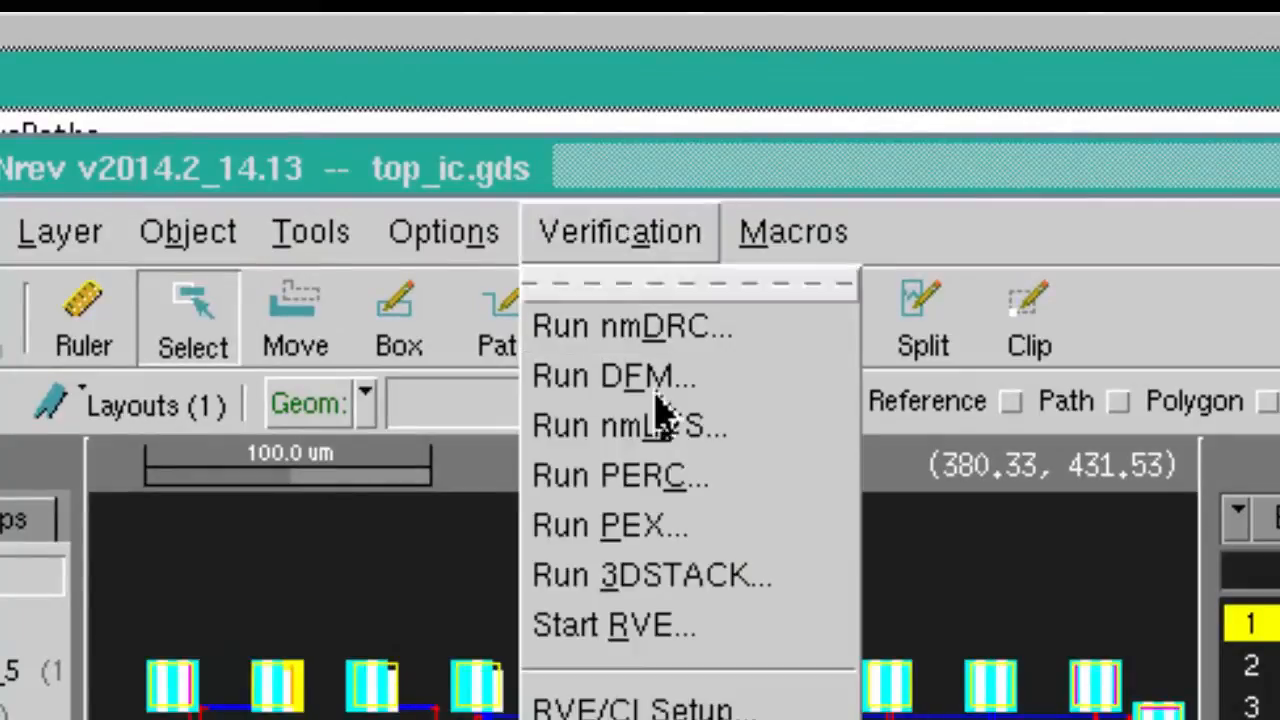
- Start RVE and choose xor.asc from the dual_database_compare_pipecleaner folder as the DRC database
click(612, 624)
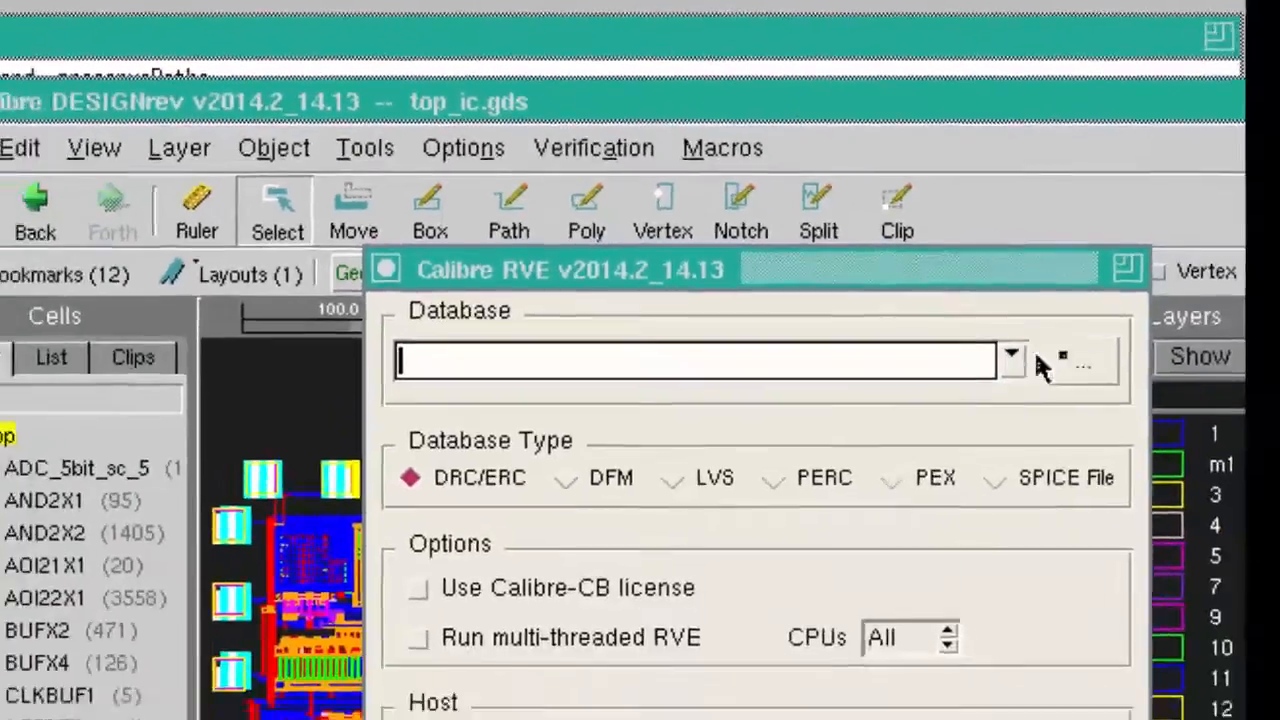
click(1082, 360)
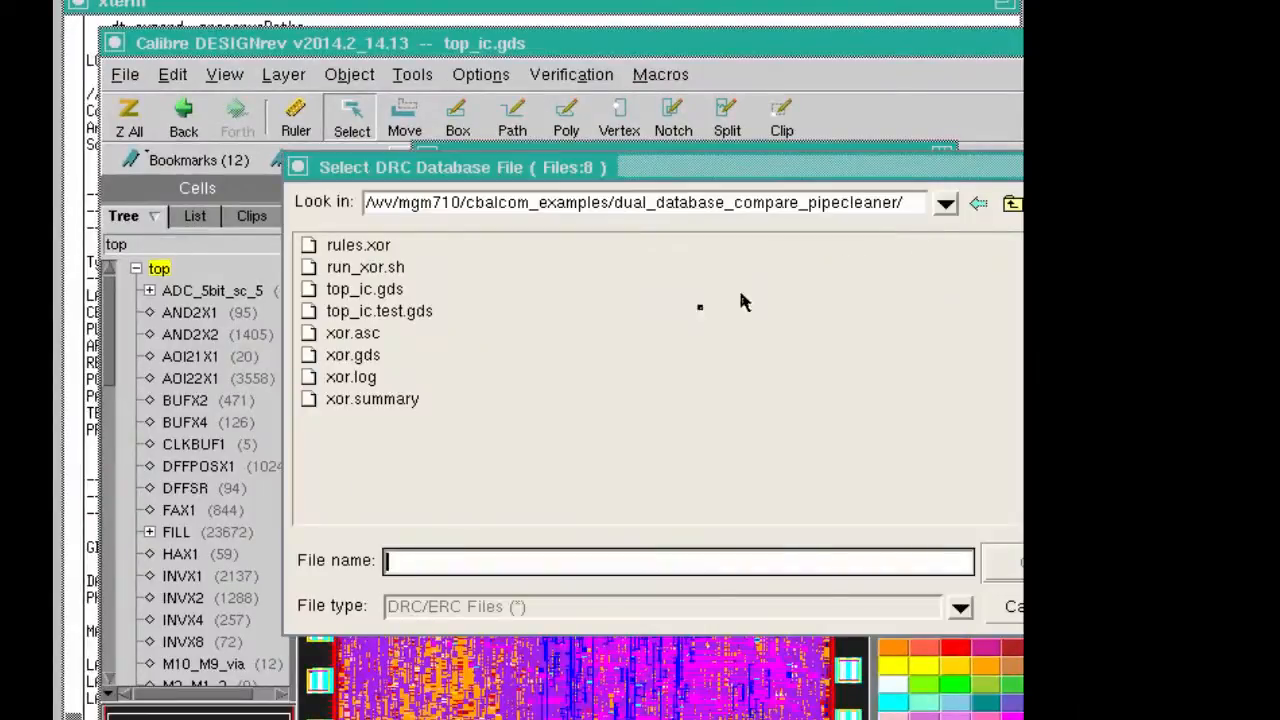
double_click(352, 332)
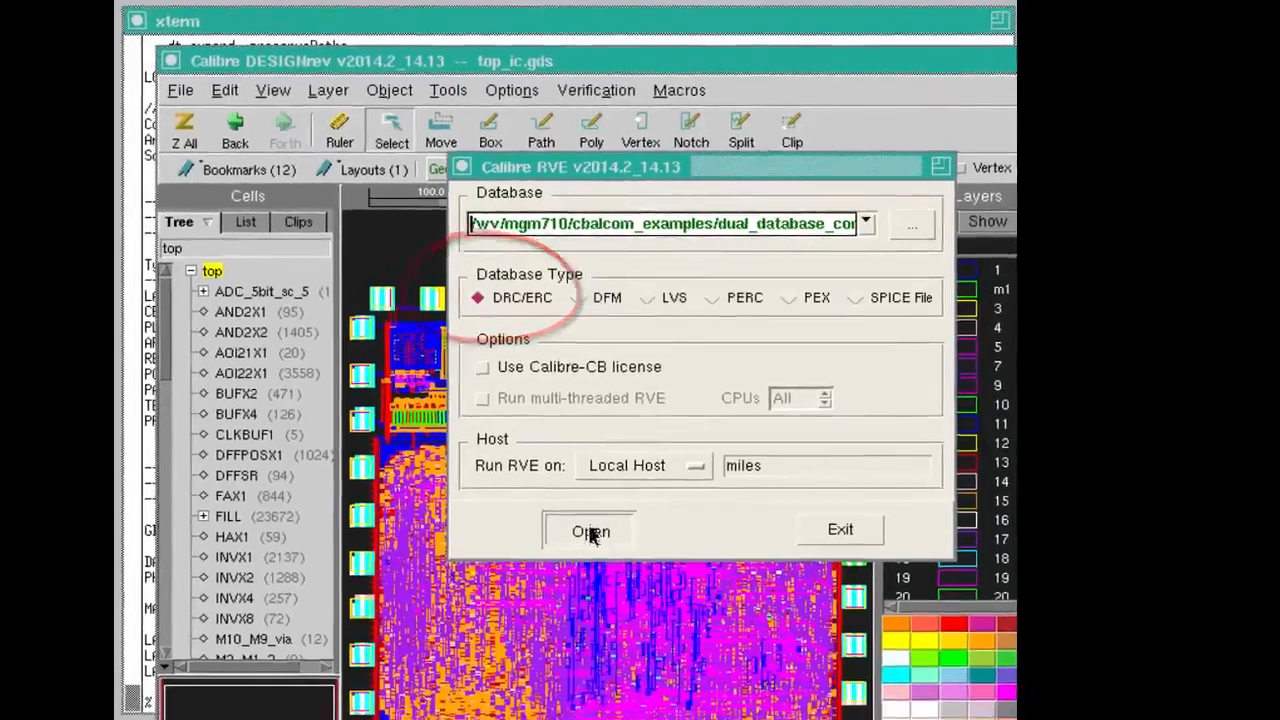
- Load xor.asc and highlight result 1 of check L11_D0 (9 results) in the layout
click(590, 532)
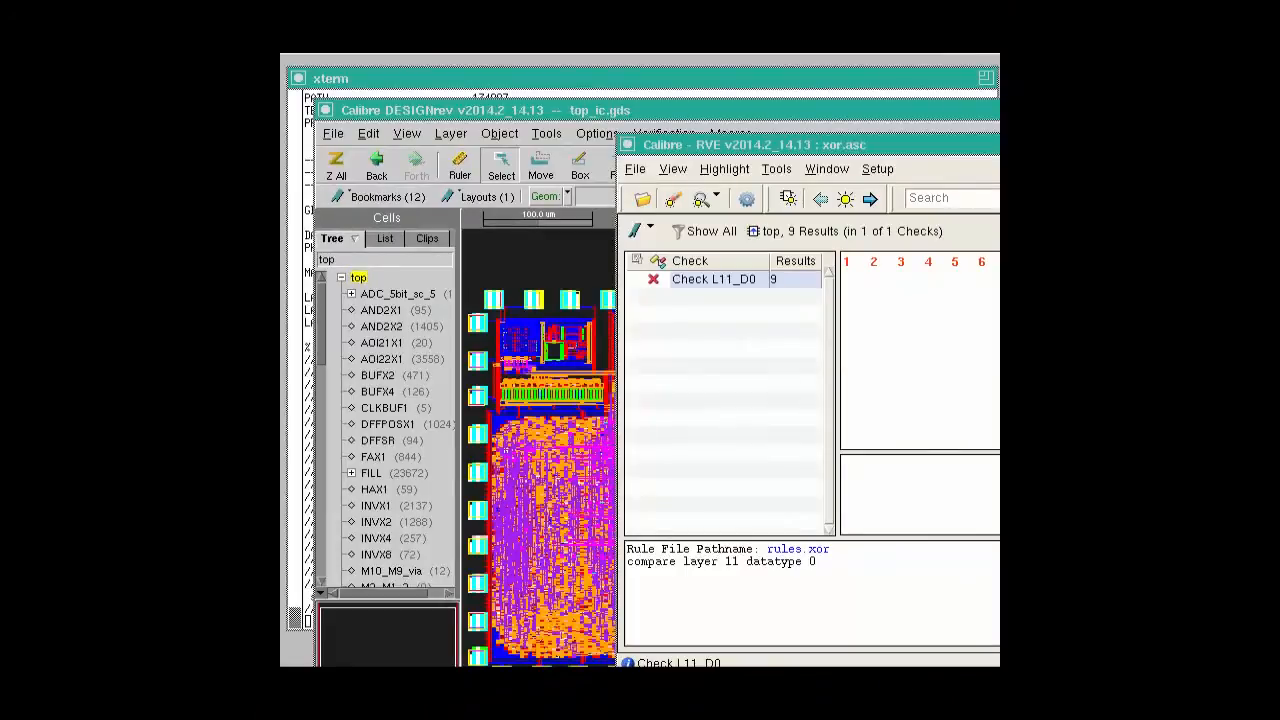
click(712, 280)
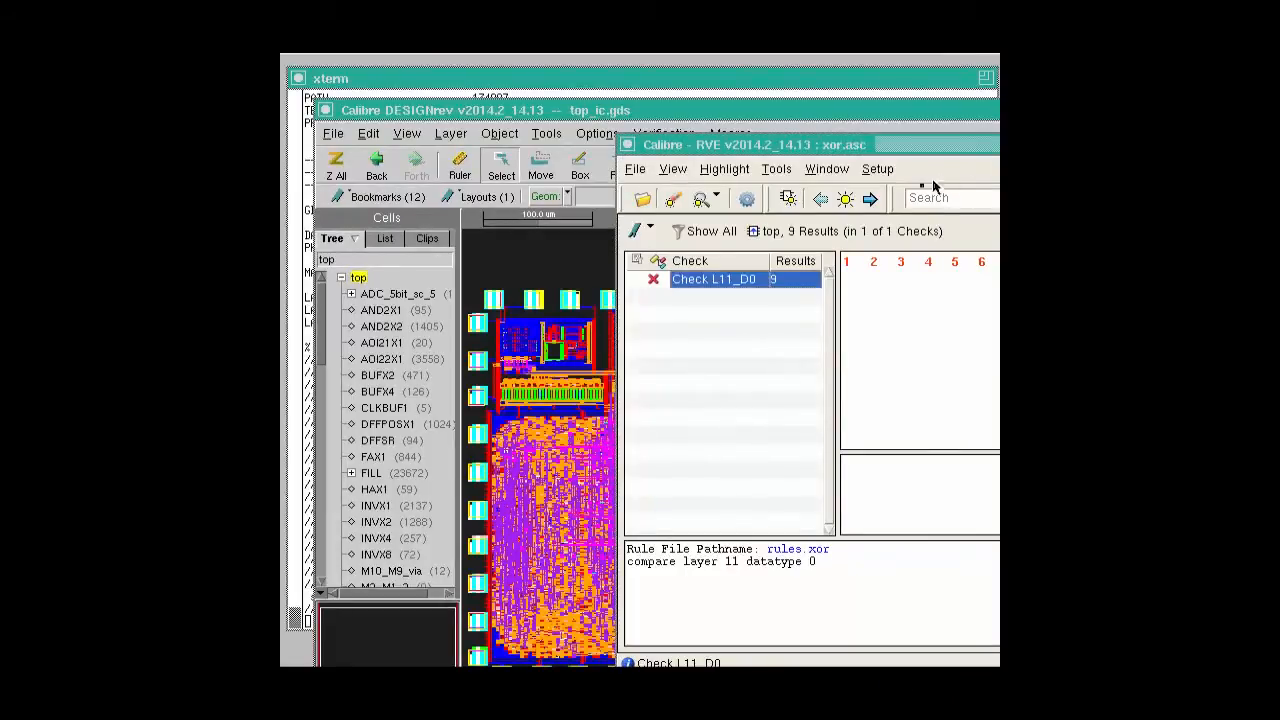
click(872, 198)
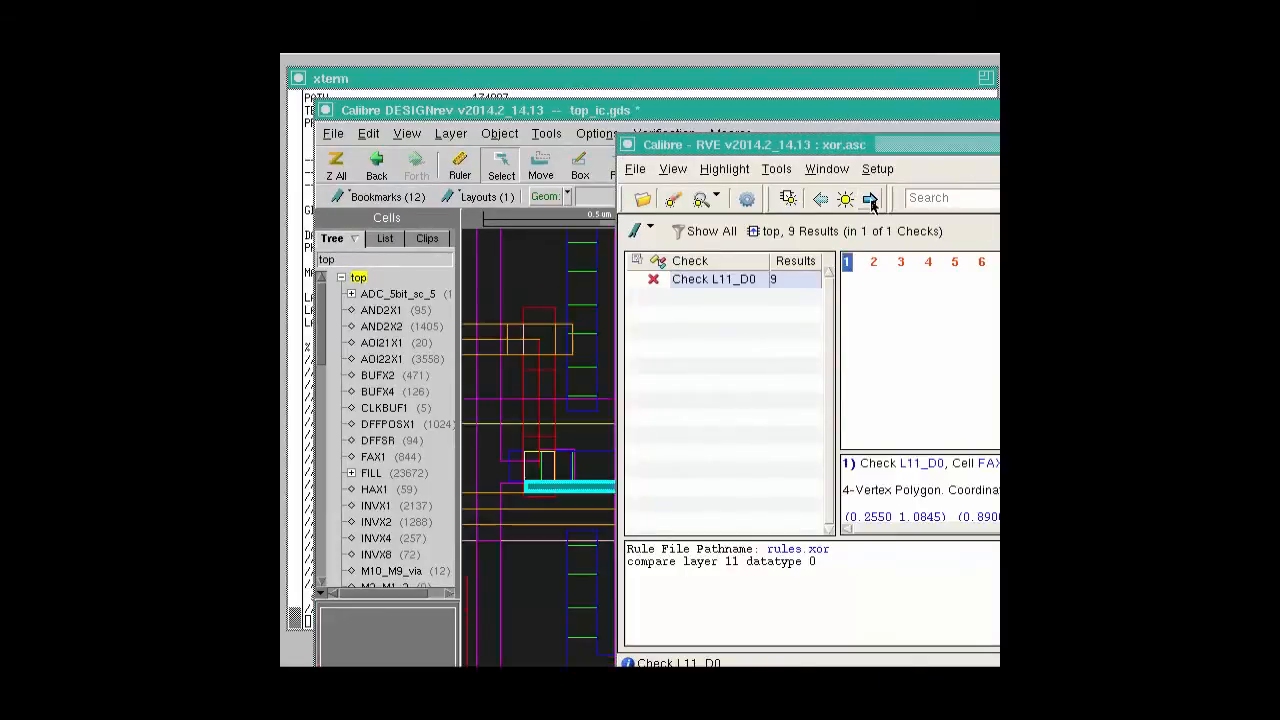